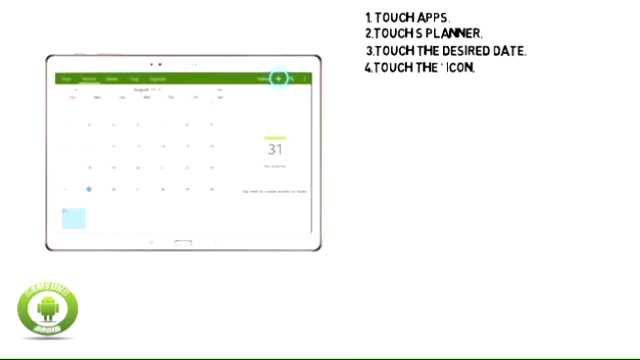
Tap the add-event icon in the August month view to begin a new event.
click(280, 78)
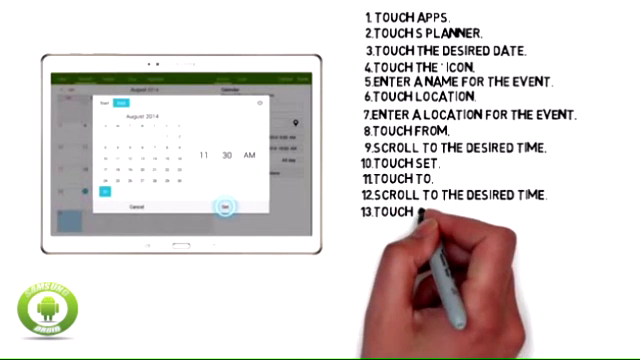
Confirm the event start time of 11:30 AM in August 2014.
click(229, 204)
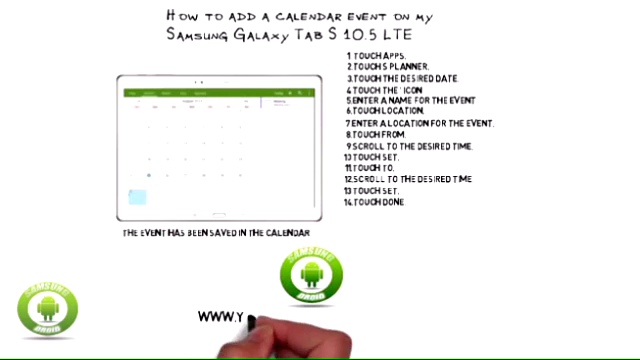
Write the channel web address 'outube.com/dr' beneath the saved-event note.
text(outube.com/dr)
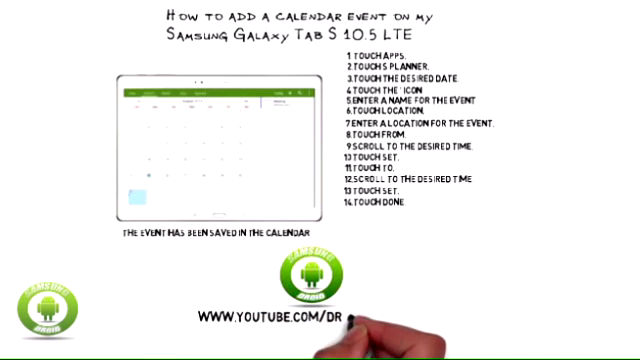